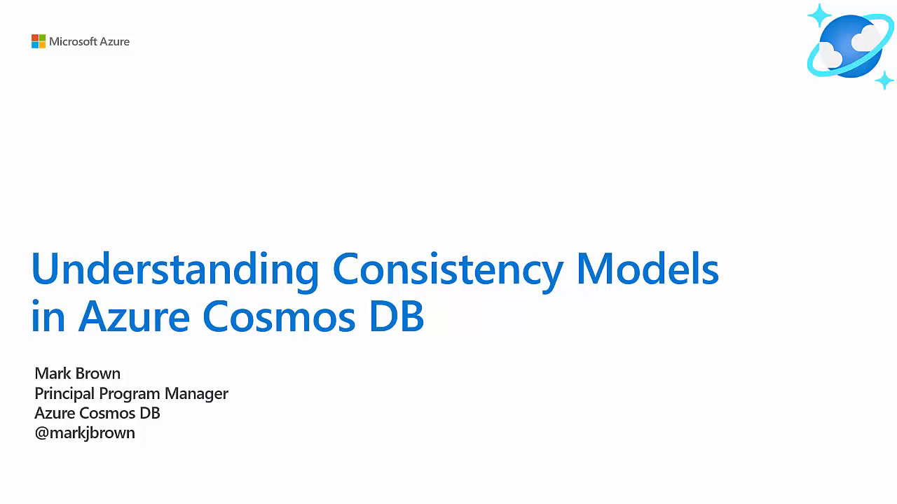
{"action": "key", "text": "Right"}
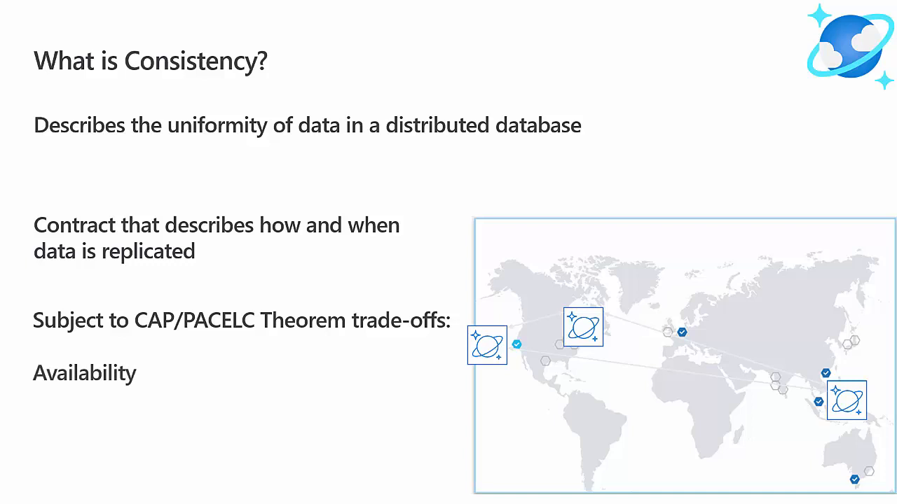
{"action": "type", "text": "Latency"}
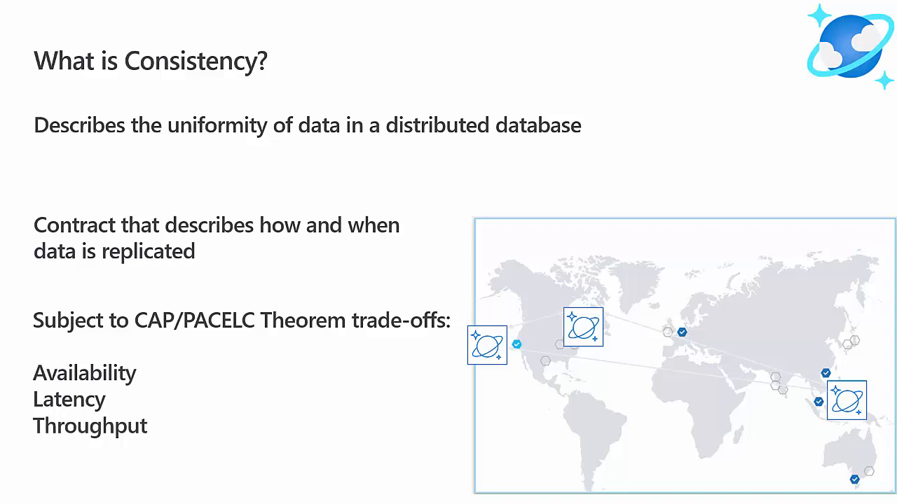
{"action": "key", "text": "right"}
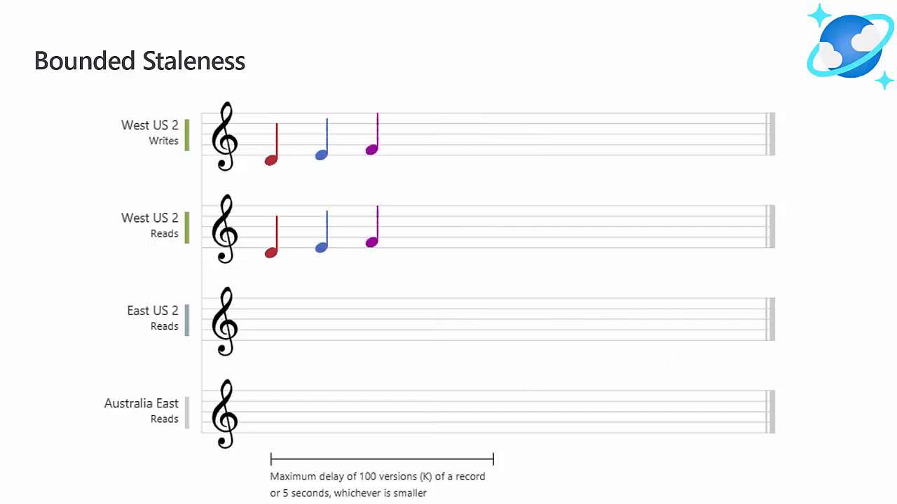
{"action": "key", "text": "right"}
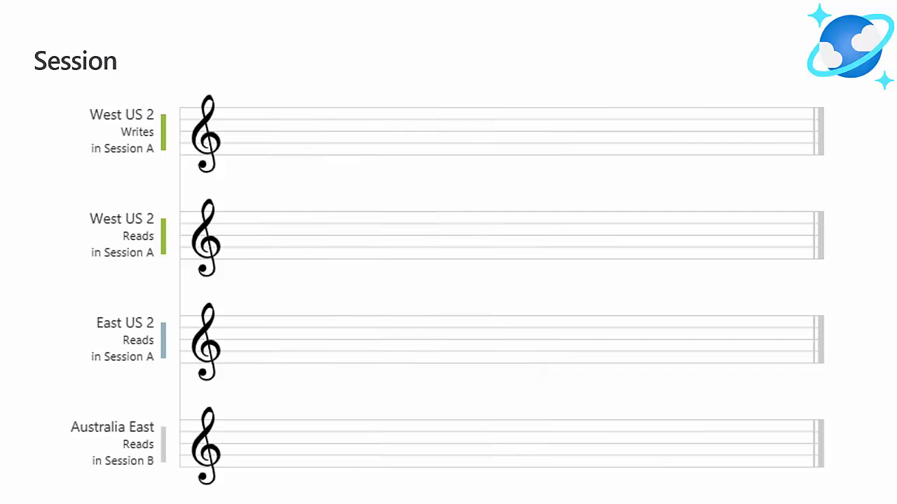
{"action": "key", "text": "Right"}
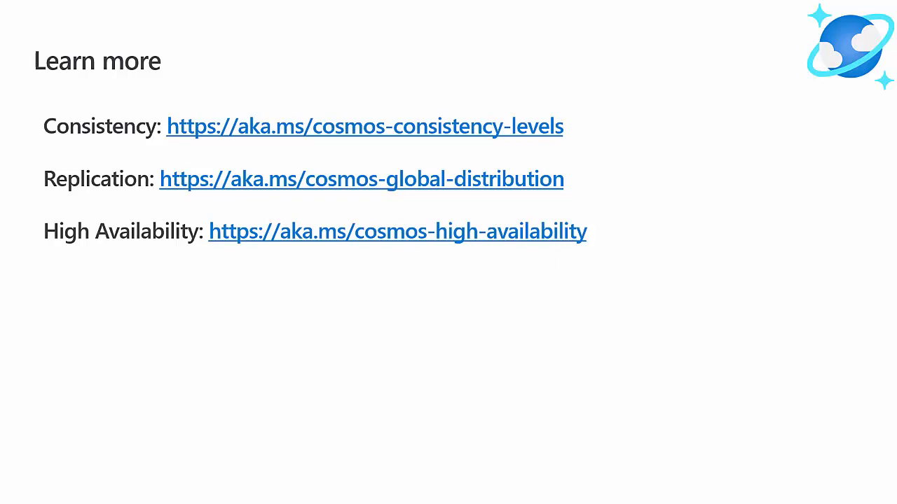
{"action": "key", "text": "Right"}
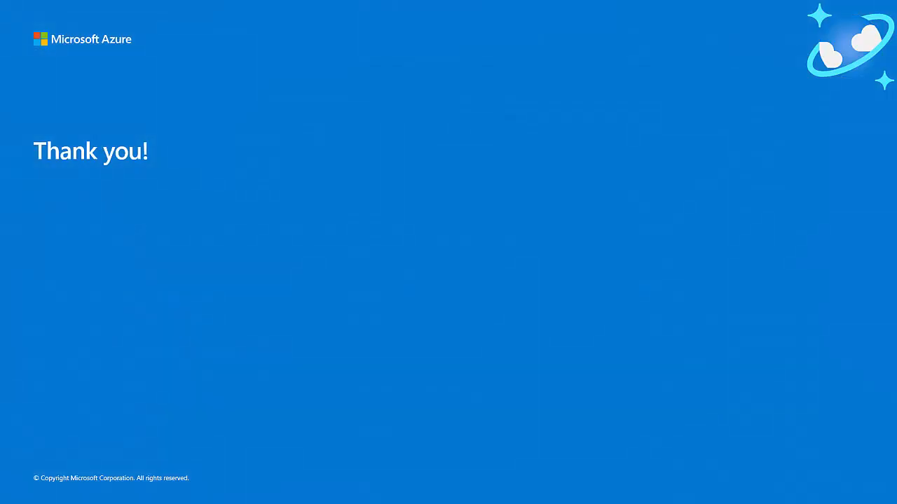